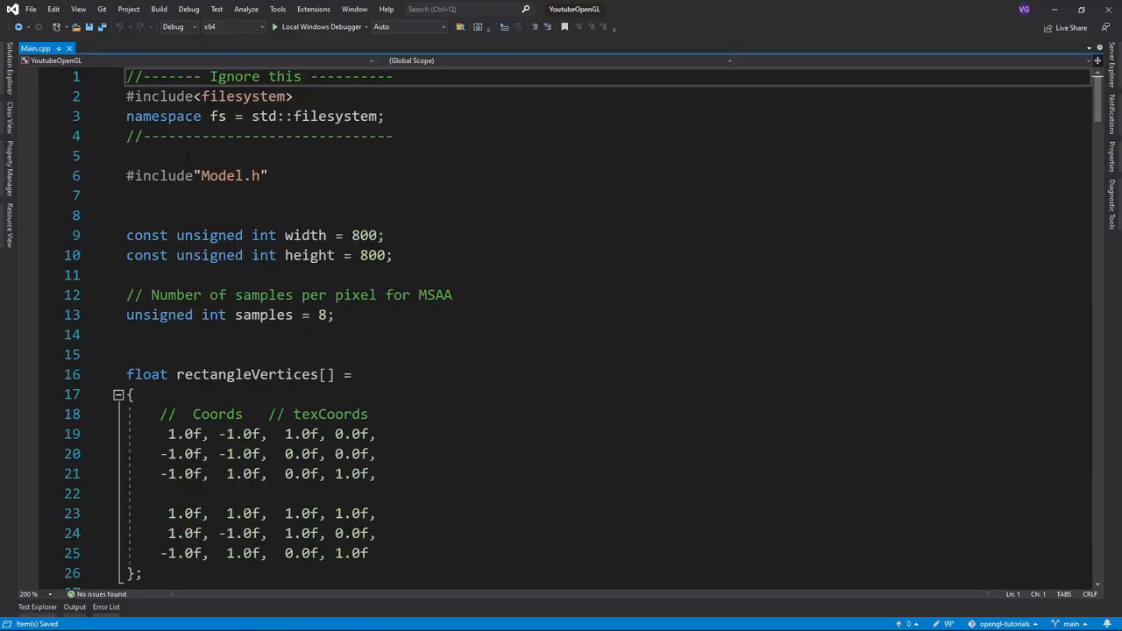
Step: Add glEnable(GL_FRAMEBUFFER_SRGB); below glEnable(GL_MULTISAMPLE) in Main.cpp and save
scroll("down", 3)
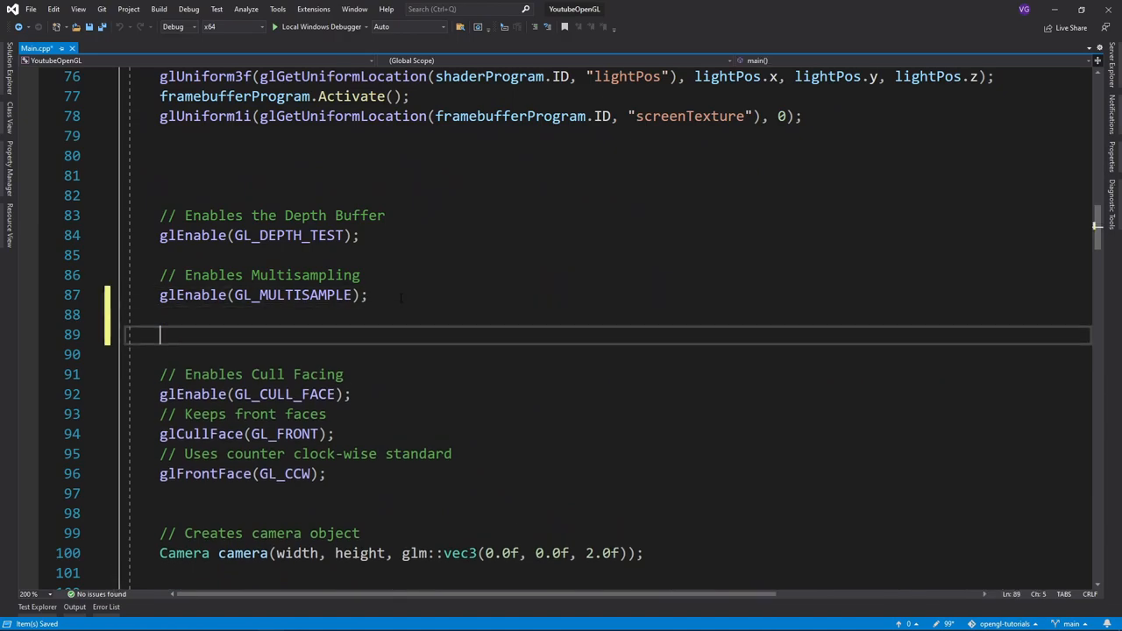
type("glEnab")
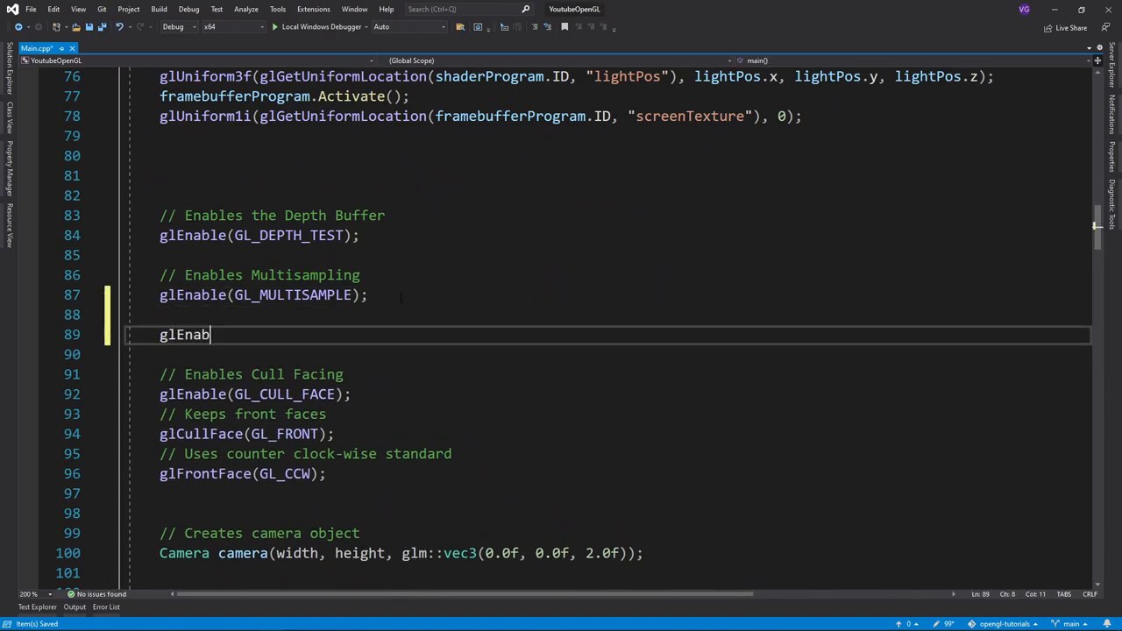
type("le(")
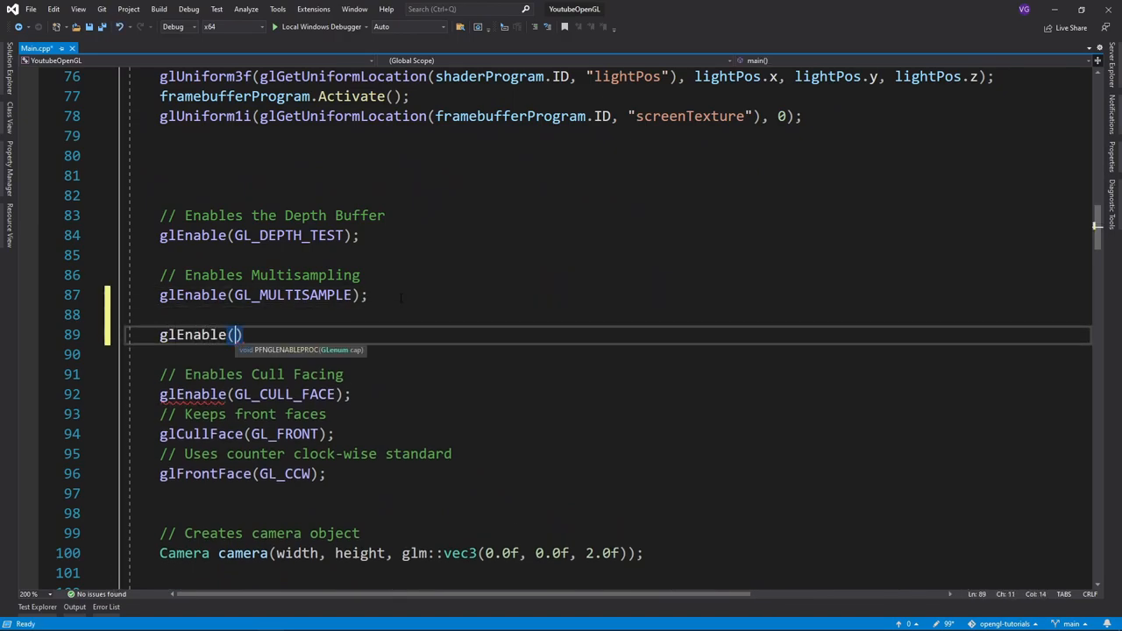
type("GL_FRAME")
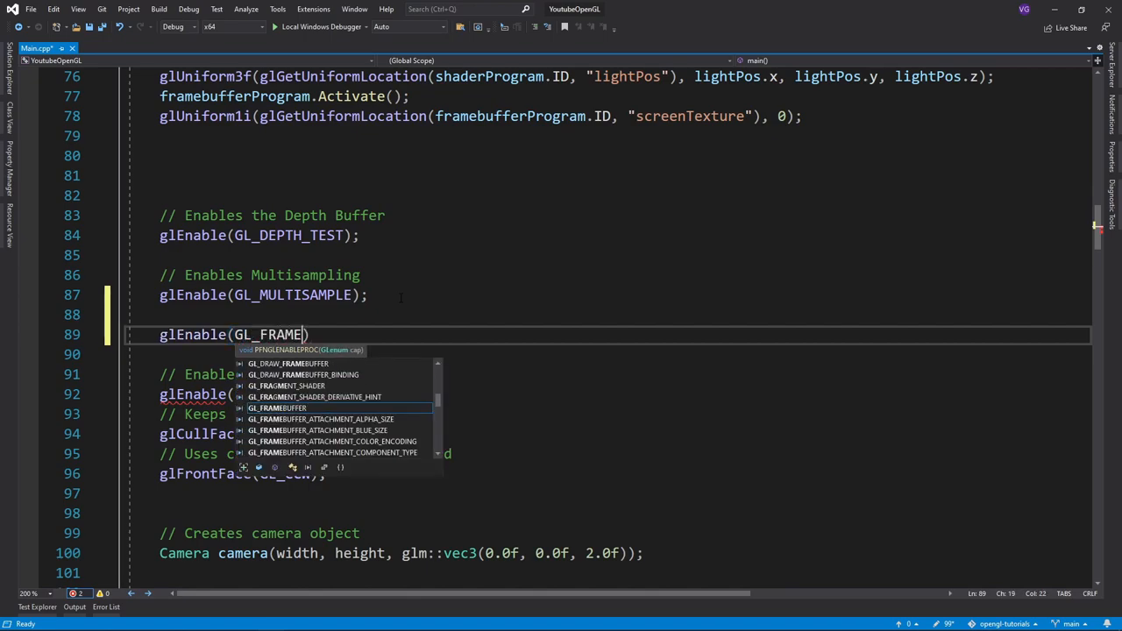
type("BUFFER")
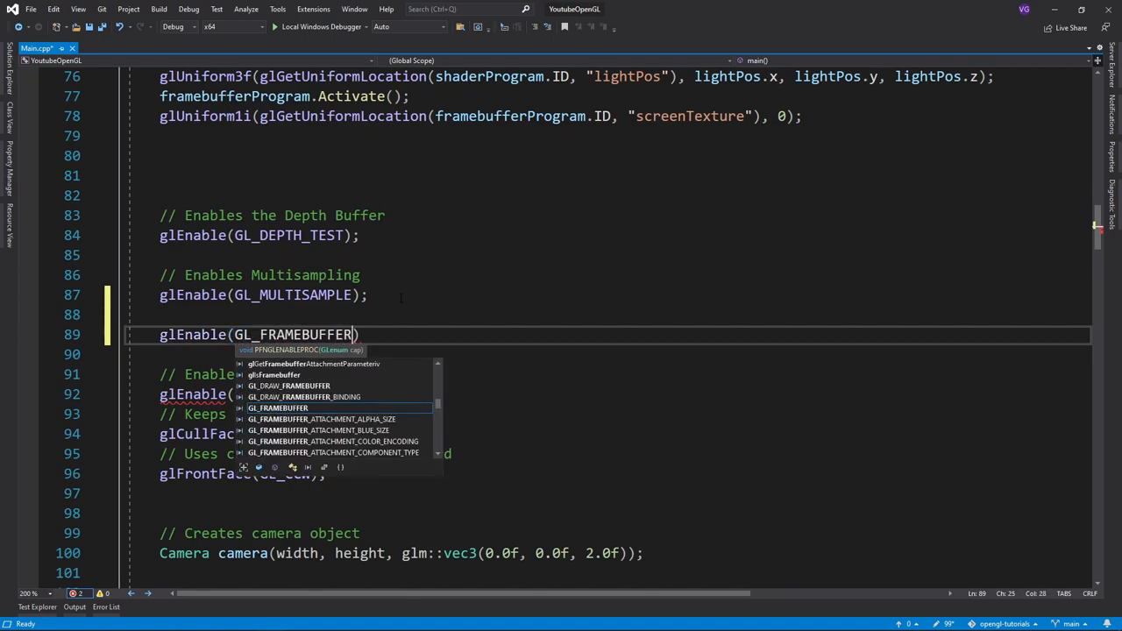
type("_SRGB")
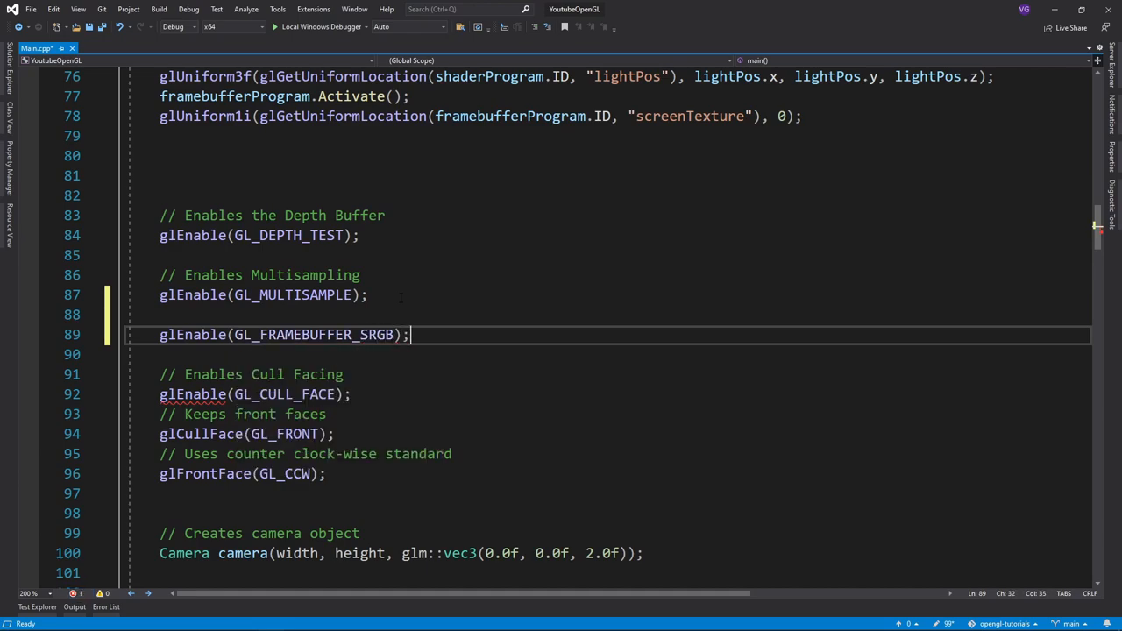
key("ctrl+s")
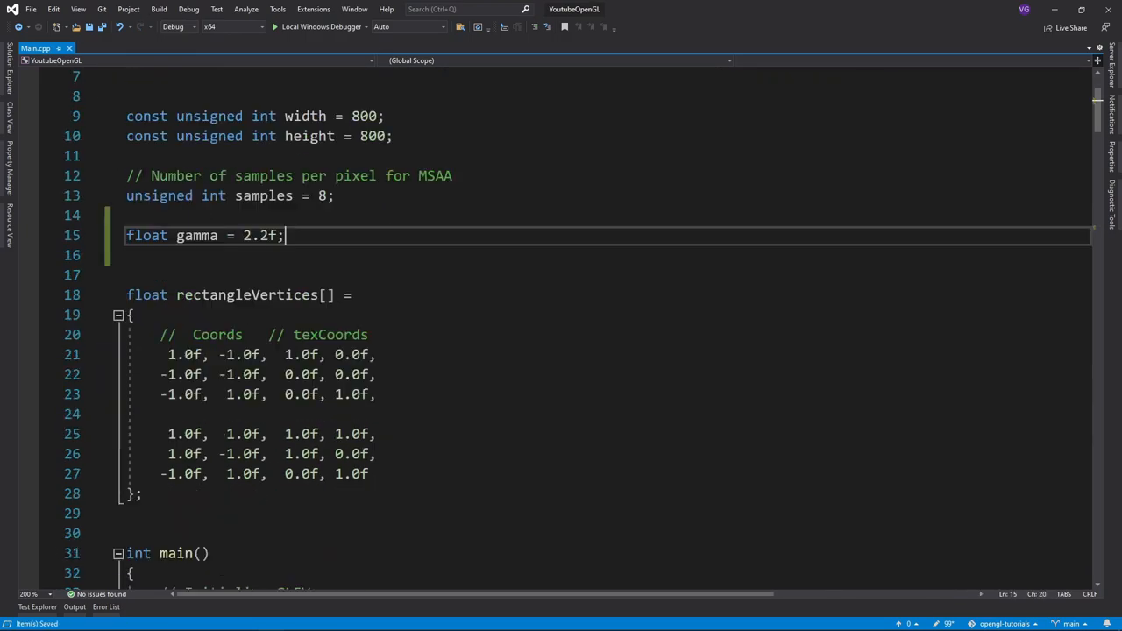
Step: Switch to the Texture.cpp file showing the image loading and texture parameter code
left_click(45, 48)
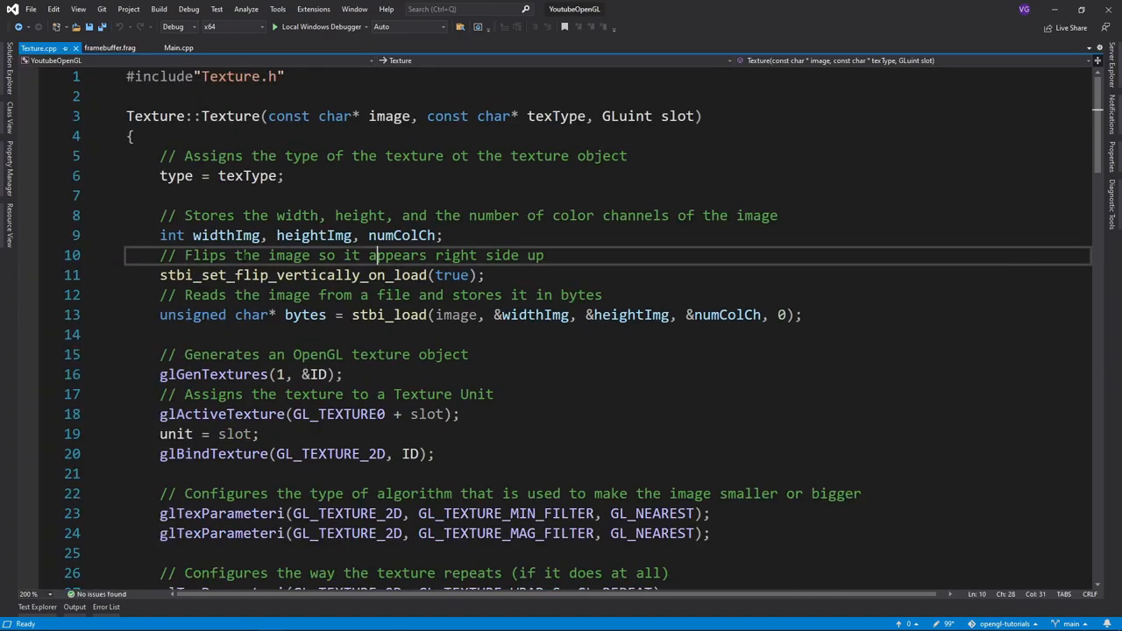
Step: Use GL_SRGB_ALPHA and GL_SRGB internal formats in Texture.cpp, then run and close the program
scroll("down", 3)
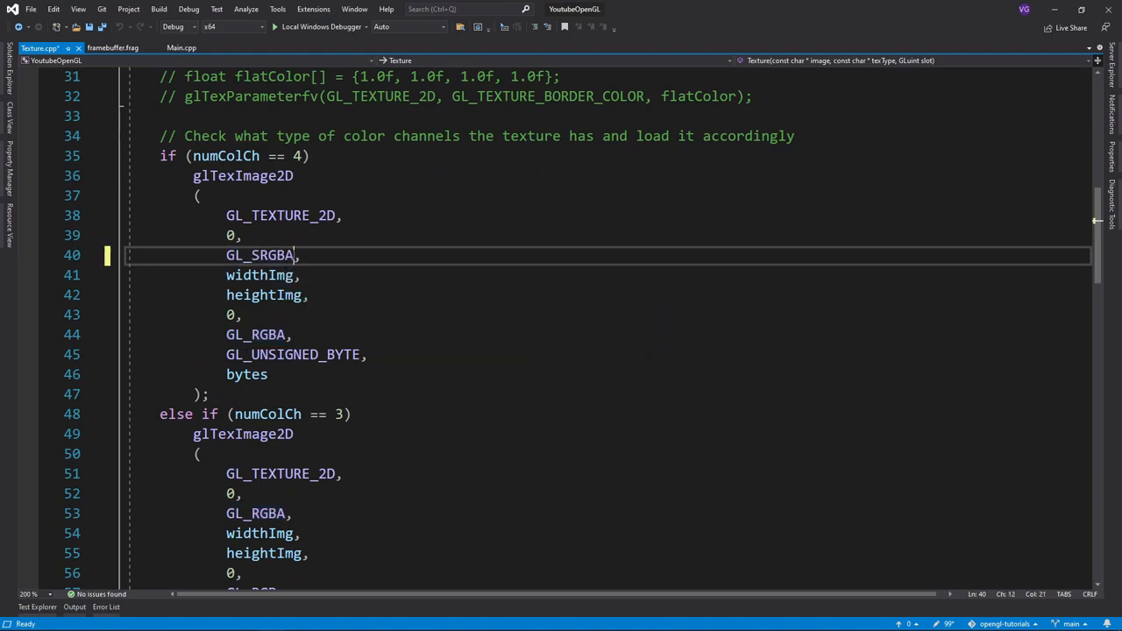
type("_ALPHA")
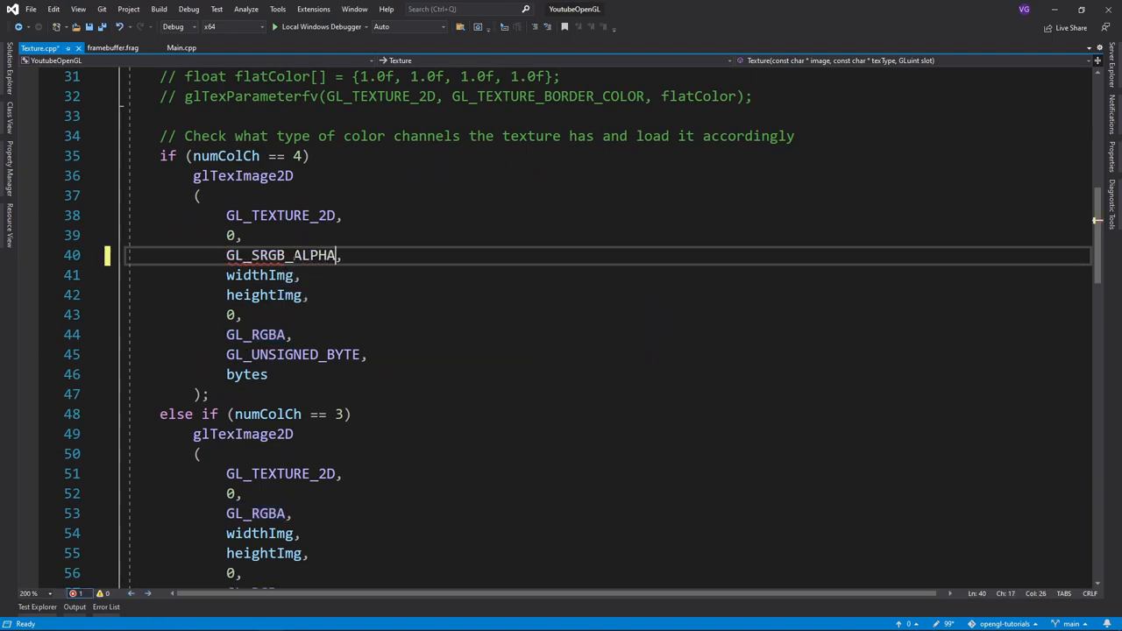
double_click(280, 255)
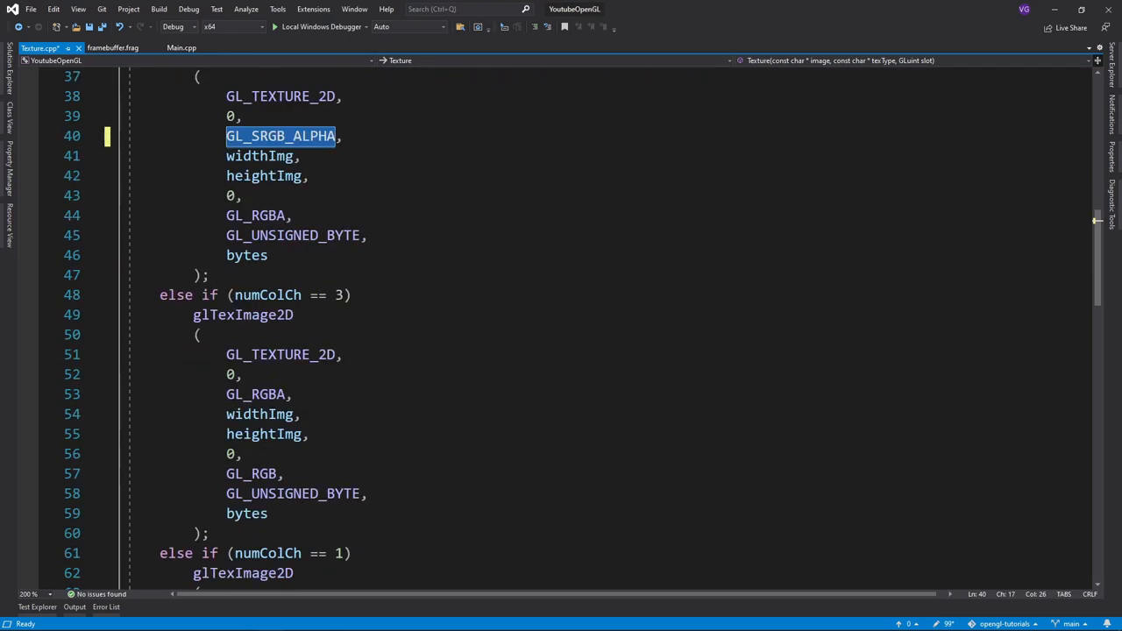
double_click(255, 393)
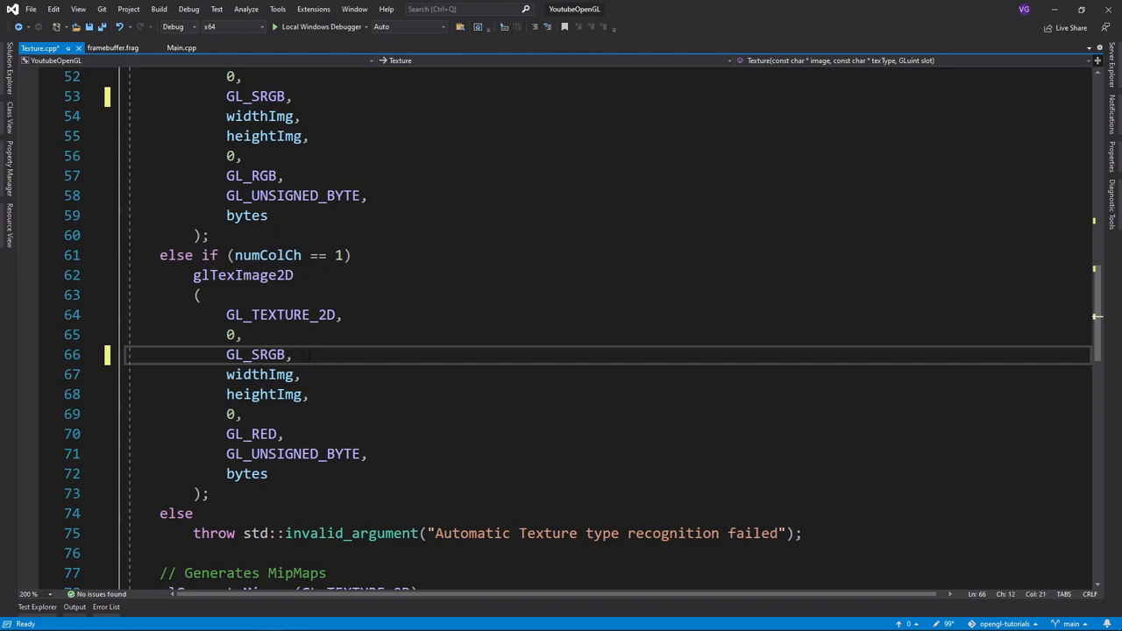
key("ctrl+s")
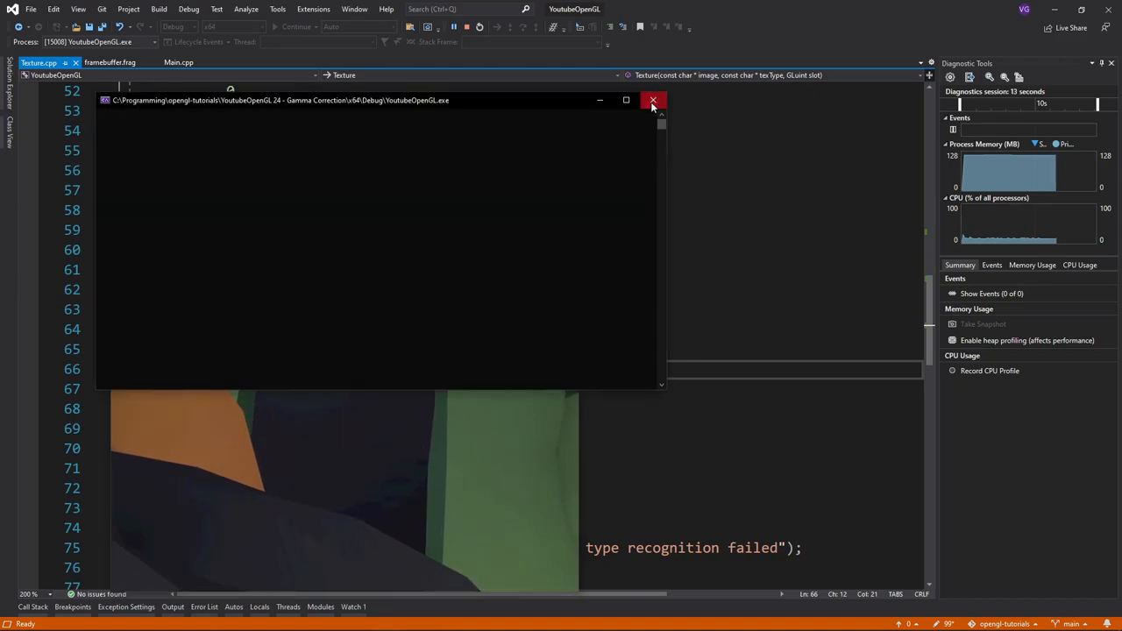
left_click(653, 100)
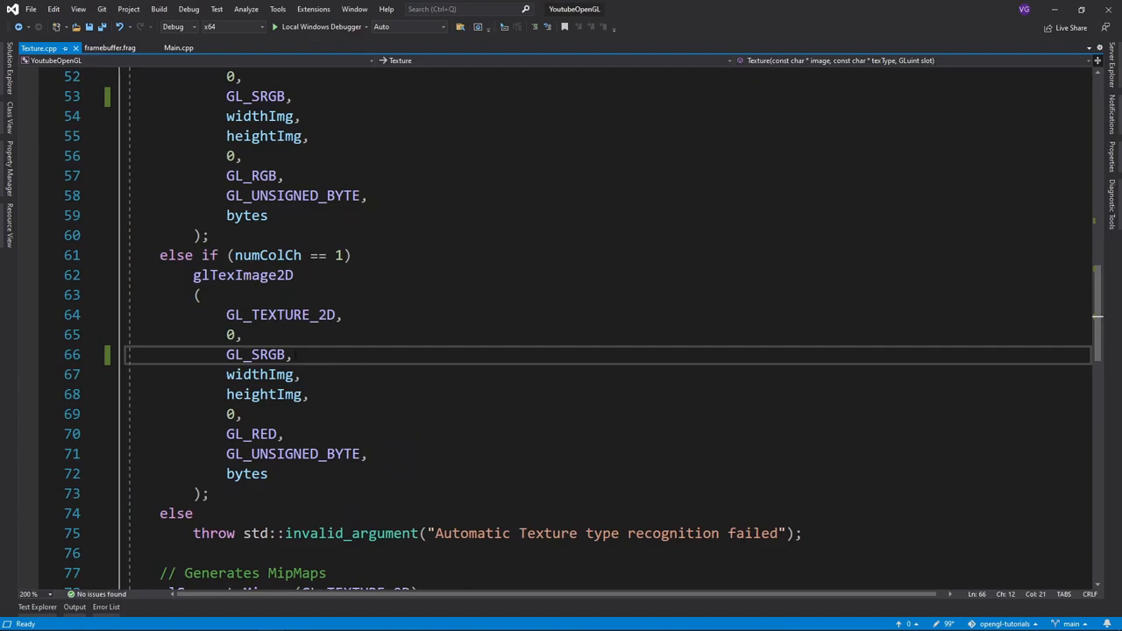
Step: In Main.cpp, change both framebuffer texture formats from GL_RGB16 to GL_RGB16F
left_click(179, 47)
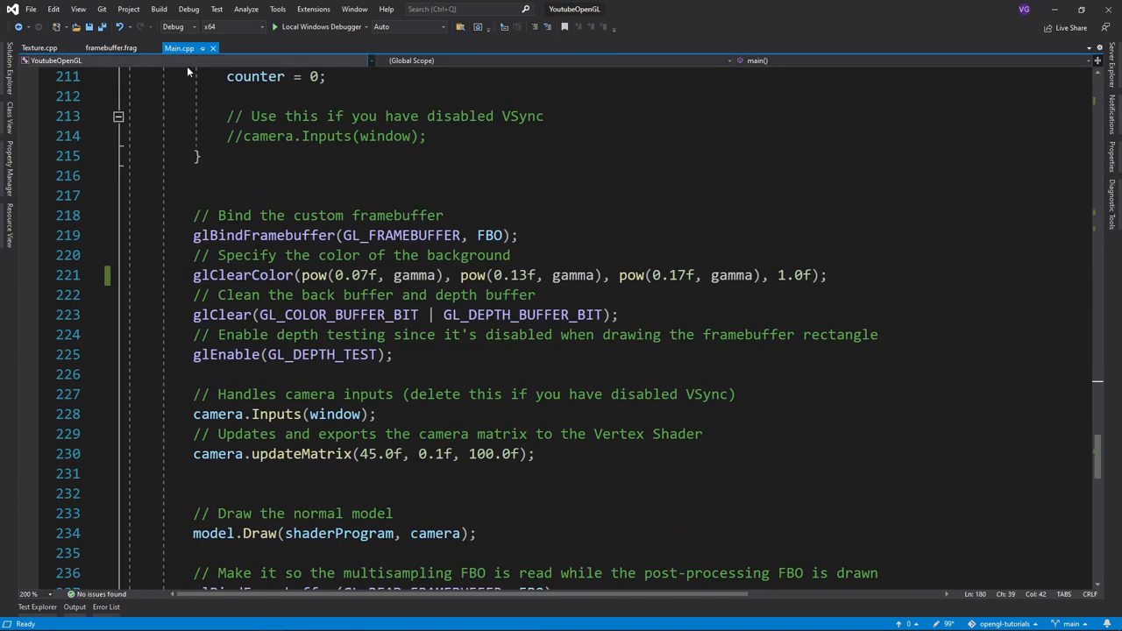
scroll("up", 3)
type("16")
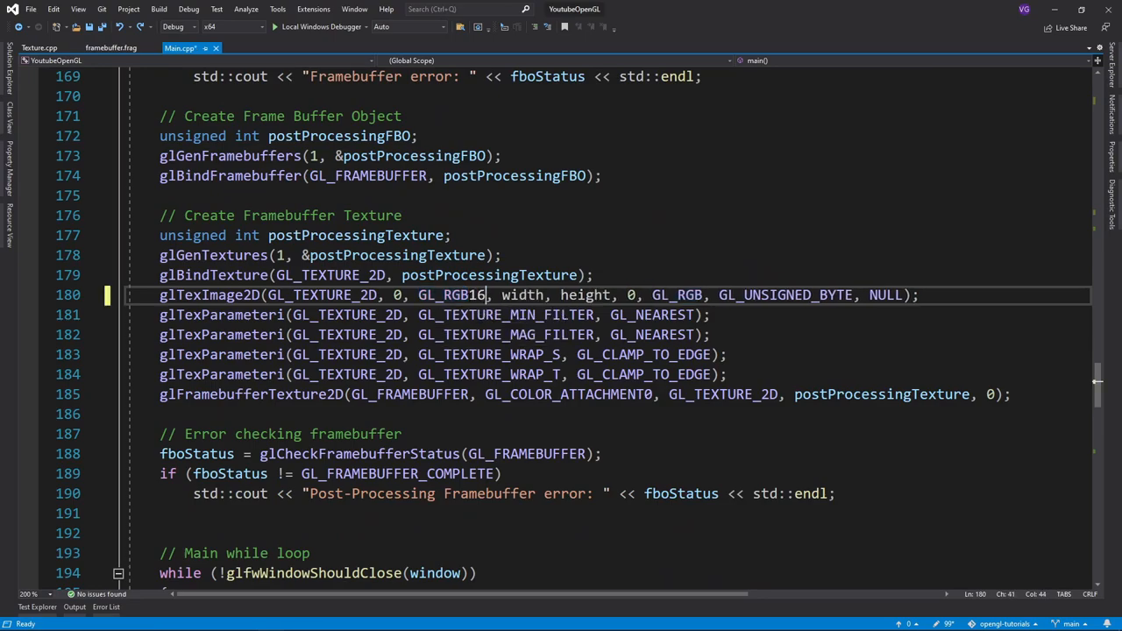
type("F")
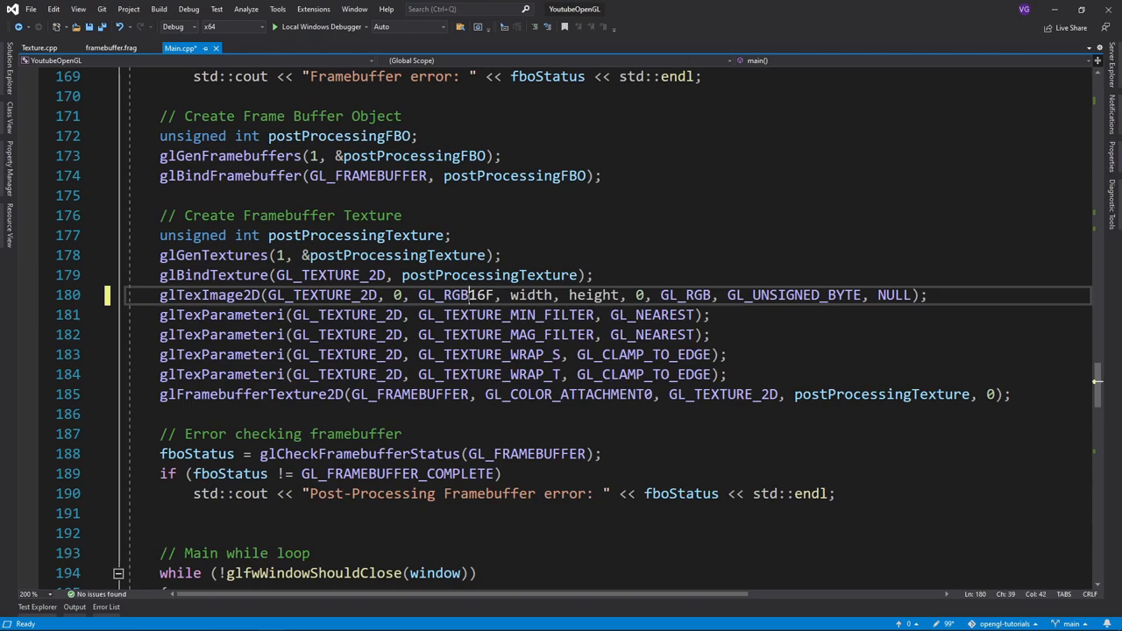
double_click(454, 295)
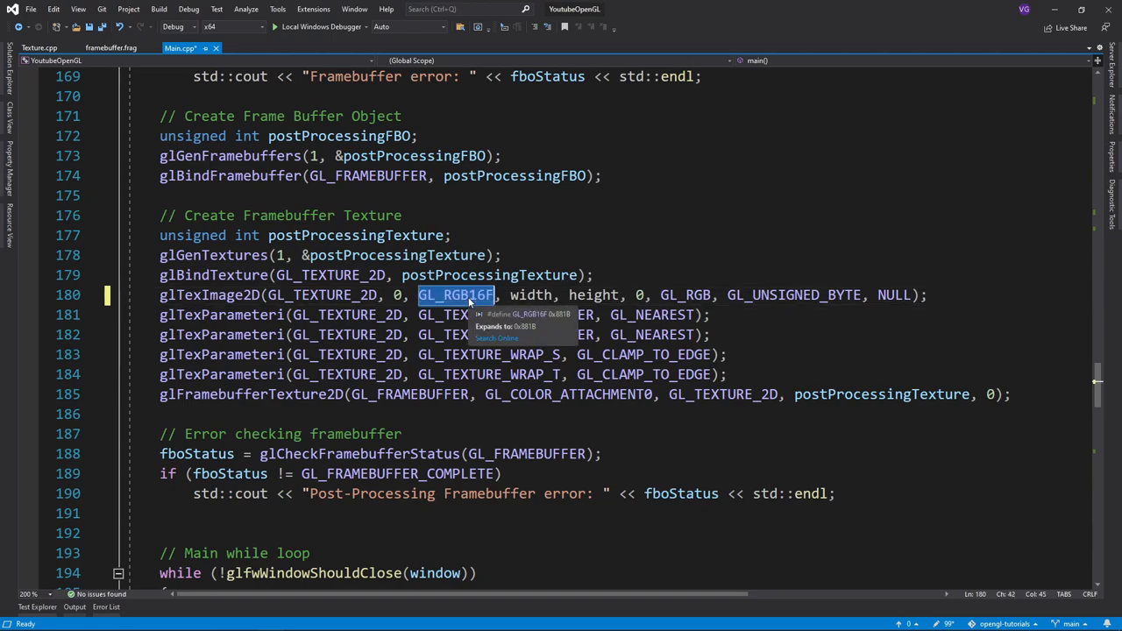
scroll("up", 3)
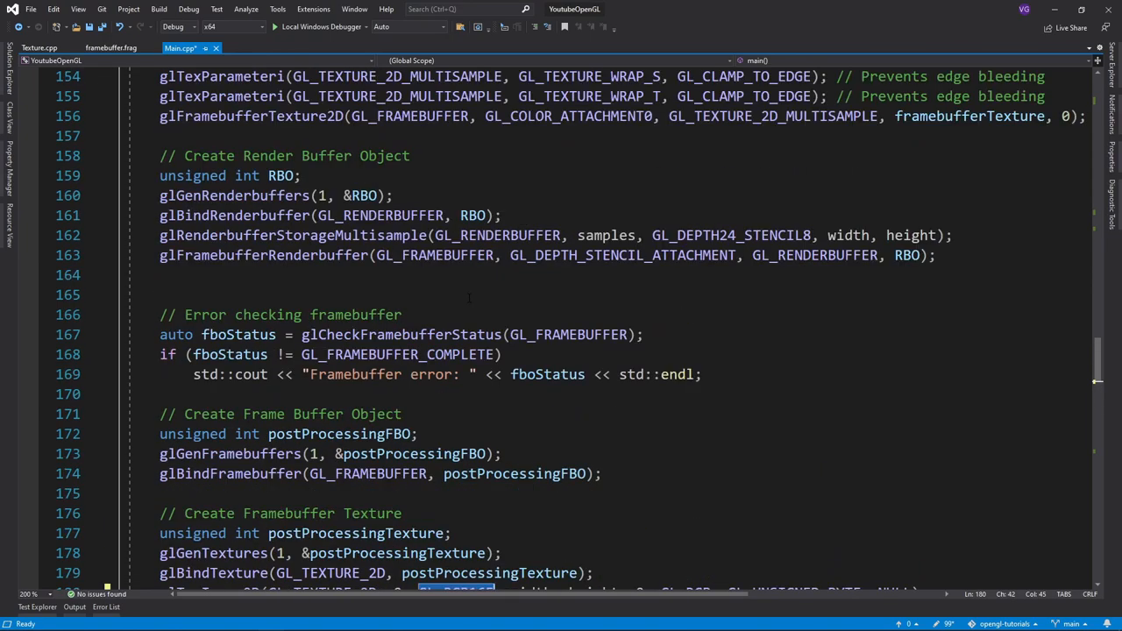
scroll("up", 3)
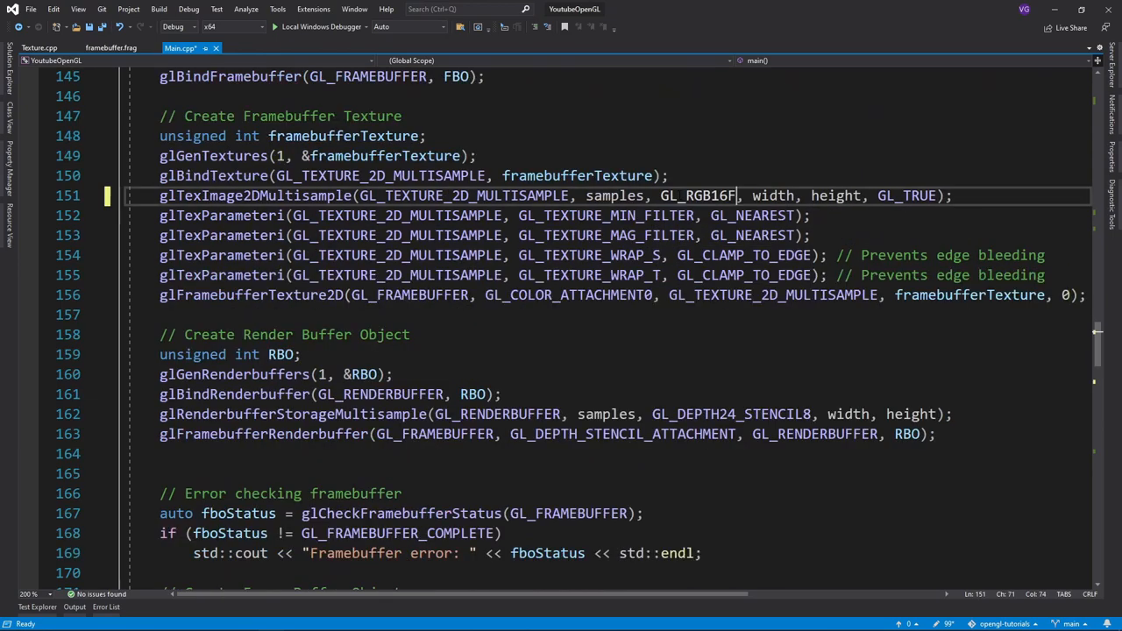
double_click(697, 195)
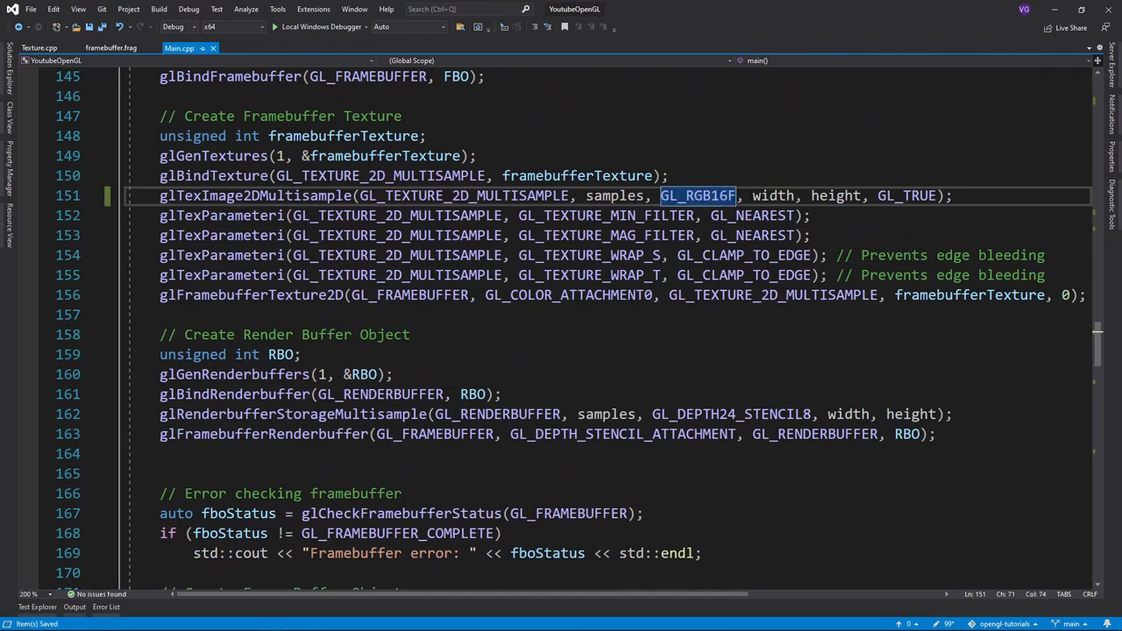